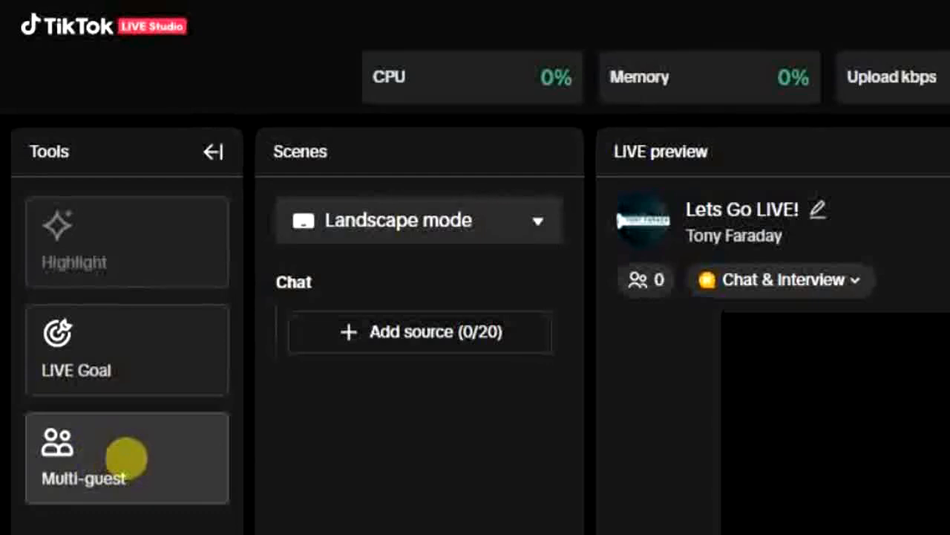
Step: Open the Multi-guest settings dialog from the Tools panel
click(126, 457)
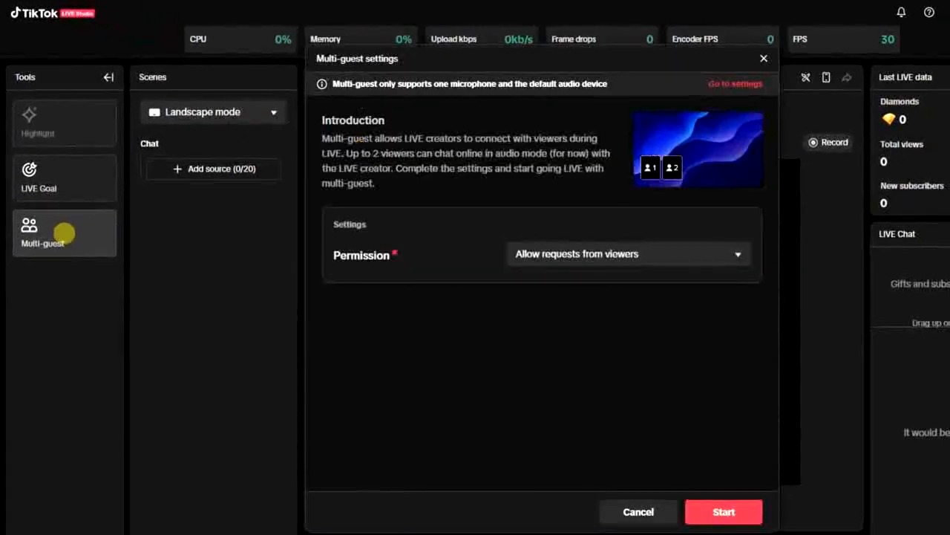
mouse_move(626, 294)
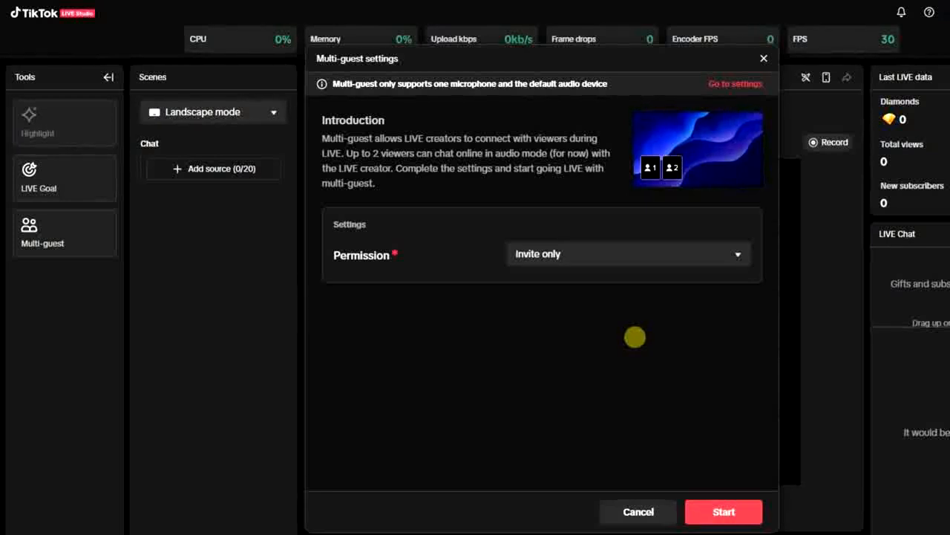
mouse_move(392, 167)
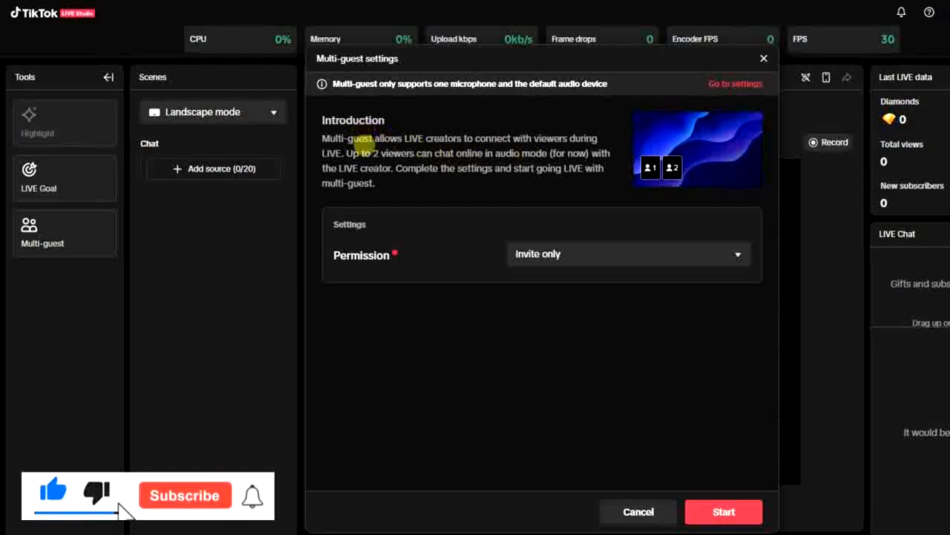
click(185, 494)
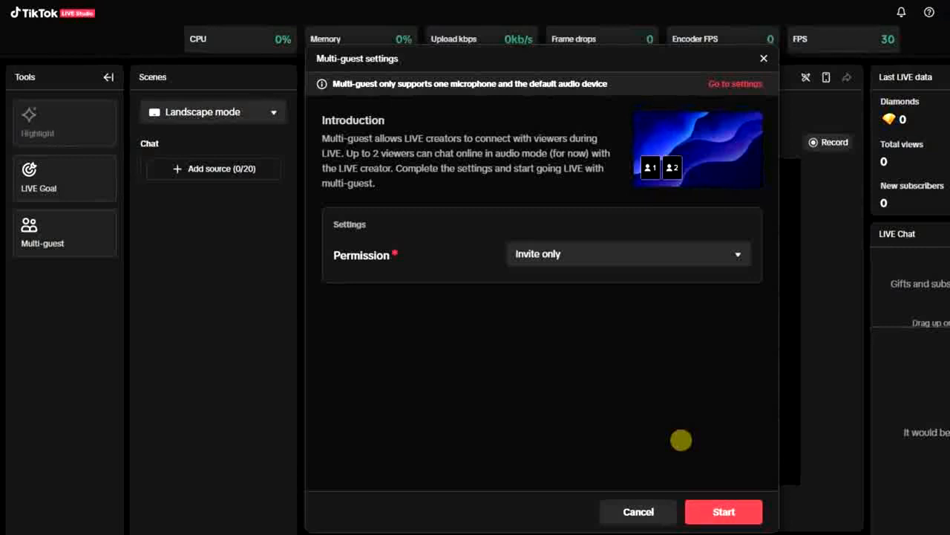
mouse_move(728, 410)
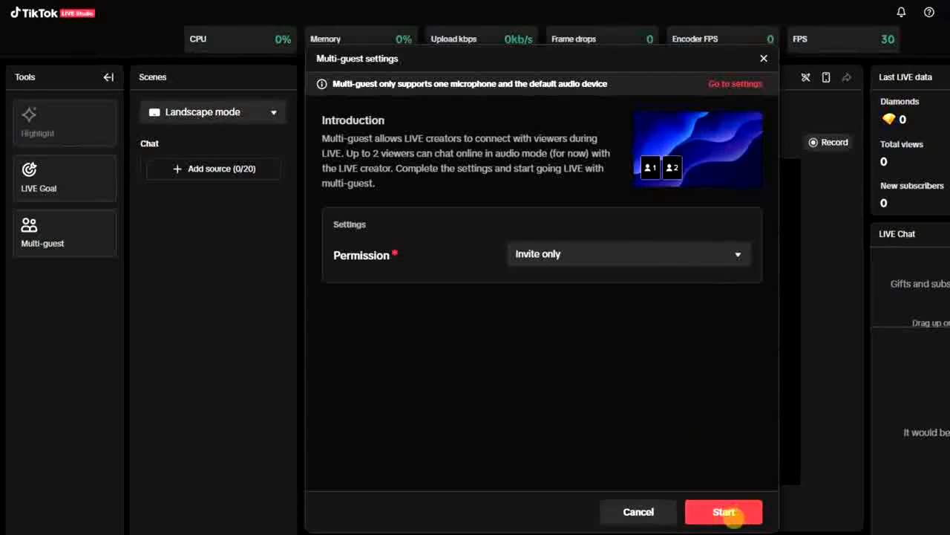
mouse_move(756, 36)
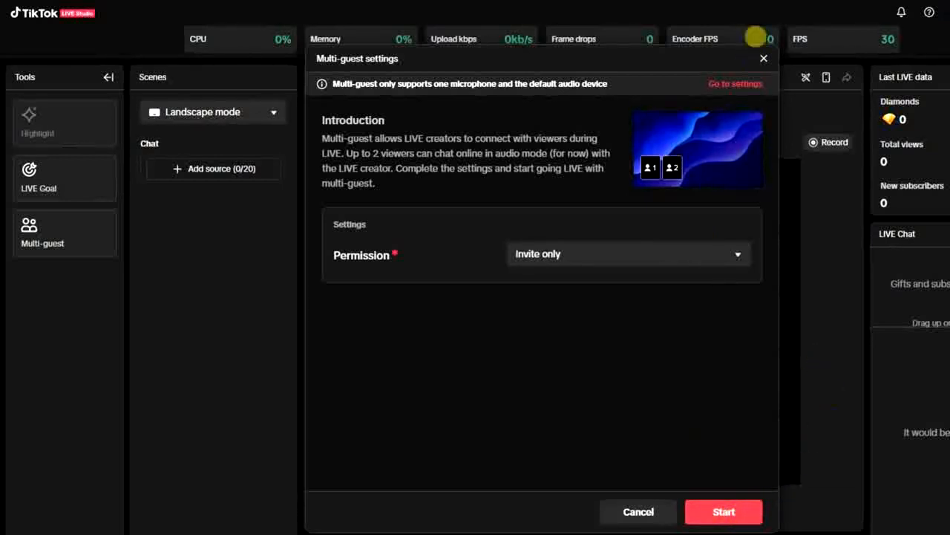